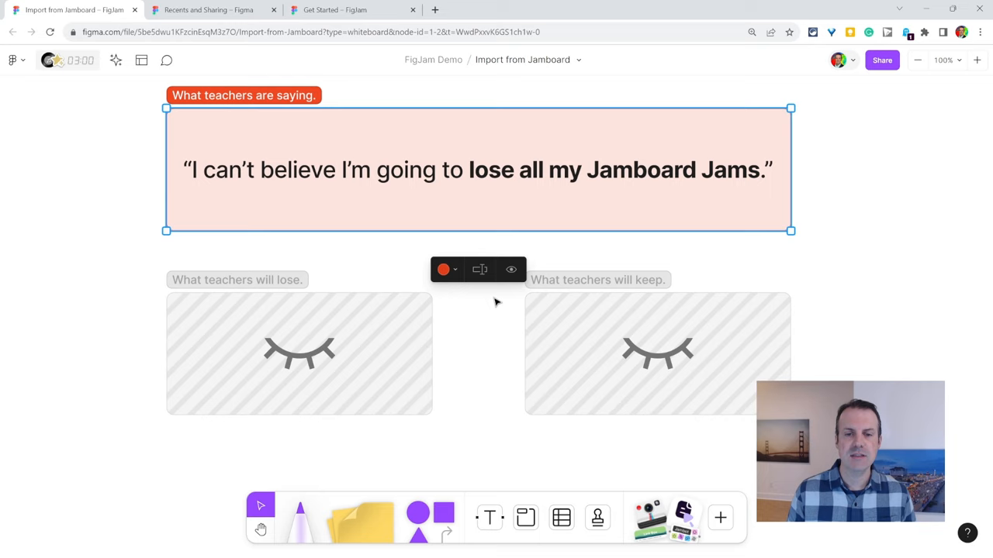
Reveal the 'What teachers will lose' section reading NOTHING and recolour it blue.
{"action": "left_click", "coordinate": [298, 354]}
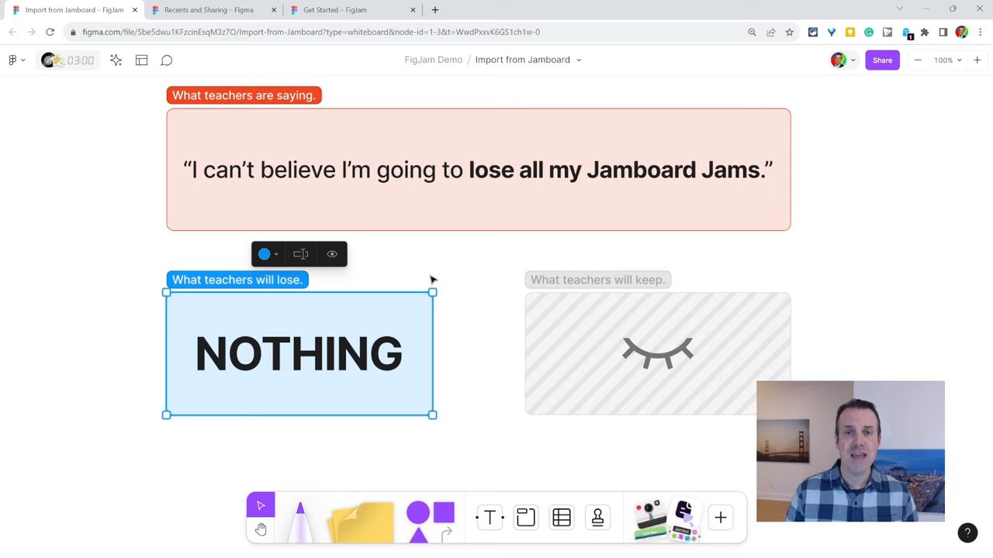
{"action": "mouse_move", "coordinate": [713, 397]}
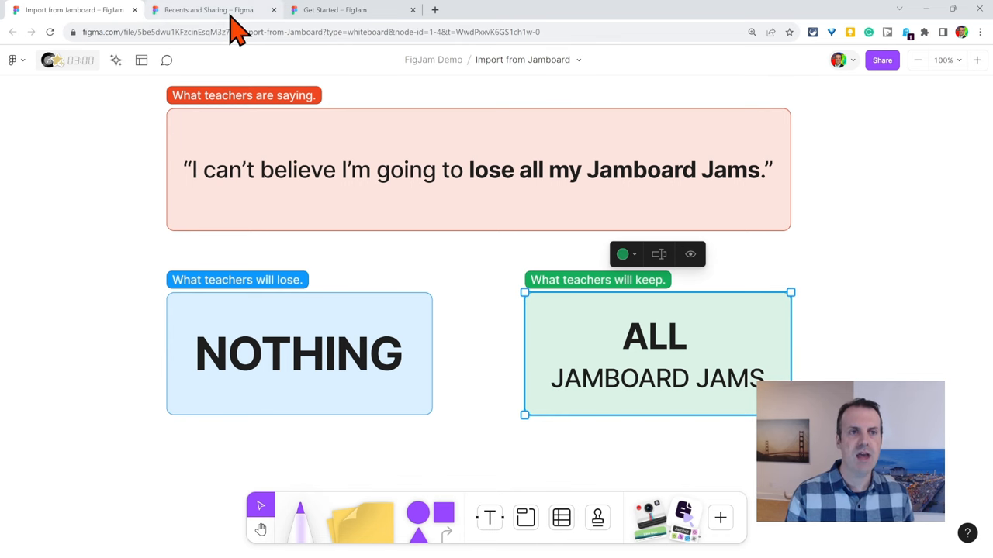
Start an import from Jamboard in the Figma file browser.
{"action": "left_click", "coordinate": [217, 9]}
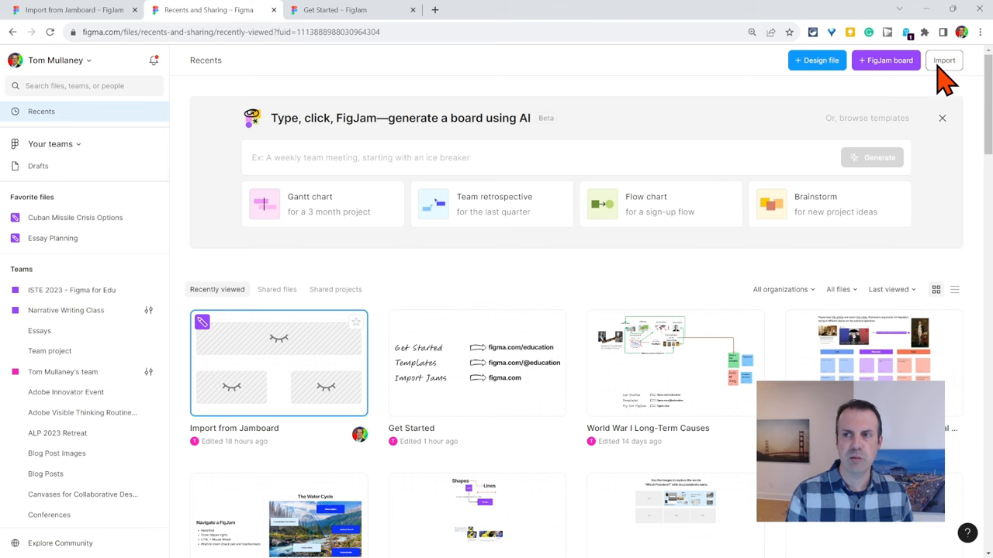
{"action": "left_click", "coordinate": [943, 60]}
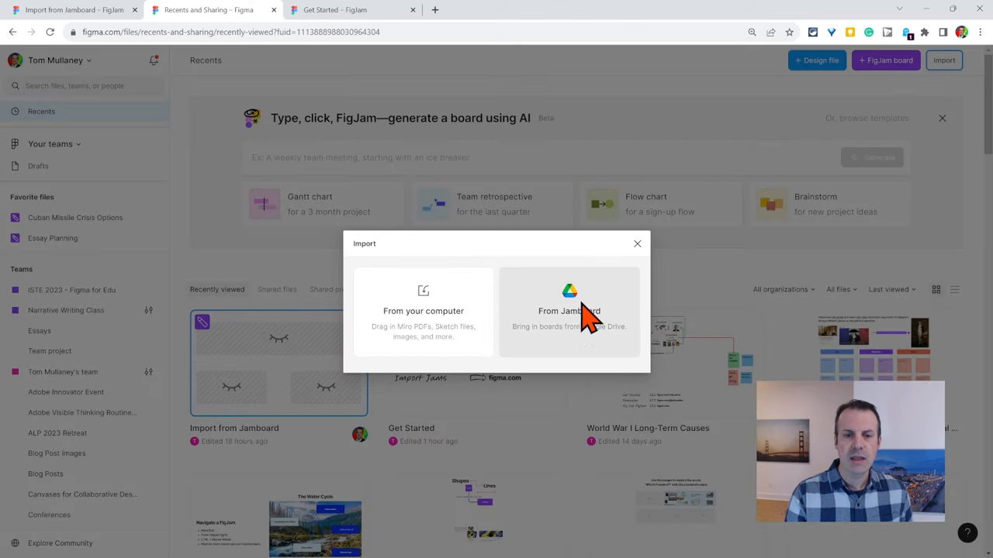
{"action": "mouse_move", "coordinate": [550, 329]}
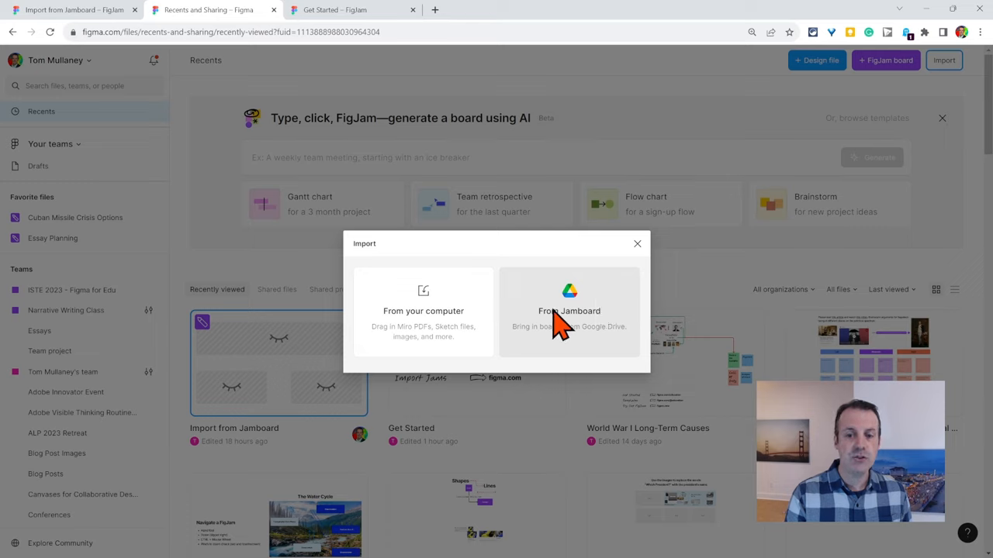
{"action": "mouse_move", "coordinate": [602, 344]}
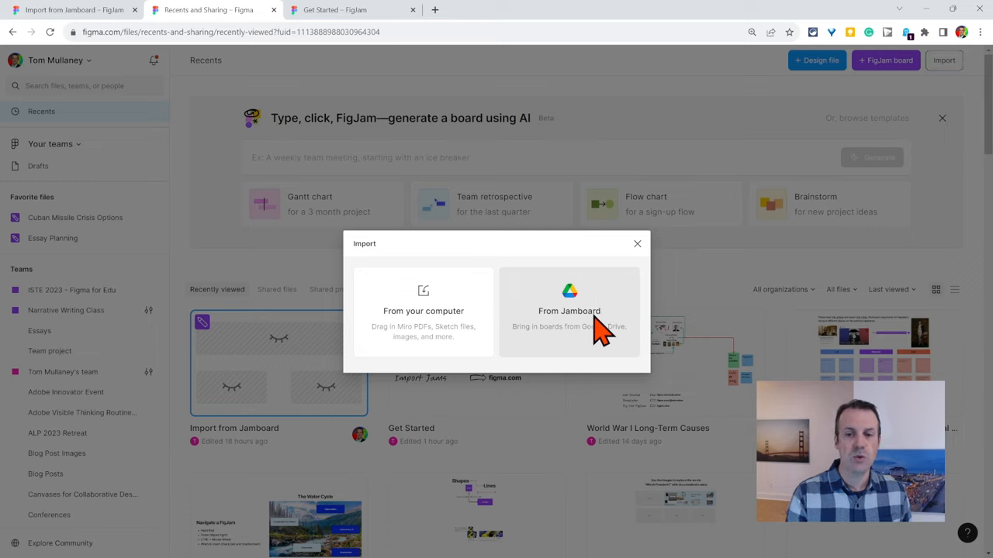
{"action": "left_click", "coordinate": [567, 310]}
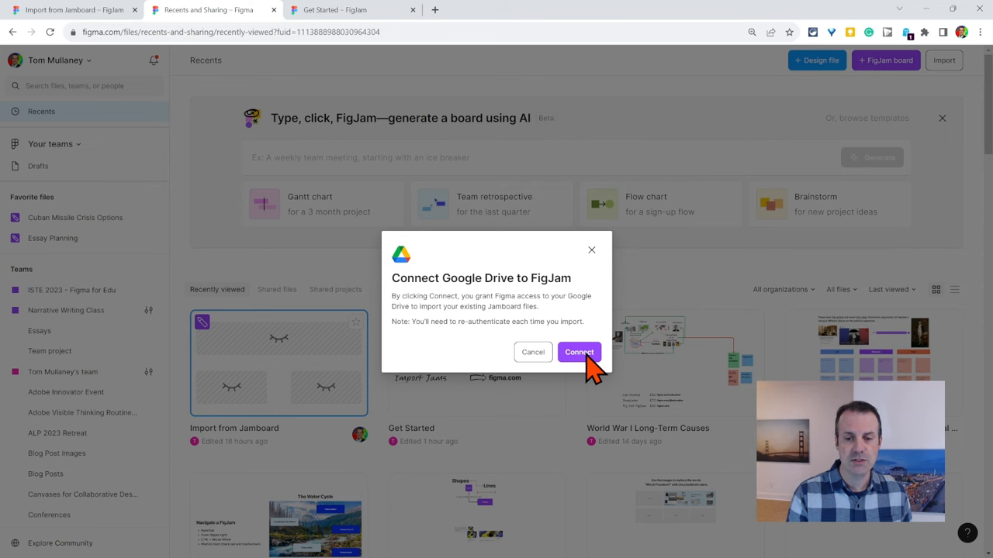
Connect Google Drive by signing in with the Google account and granting access.
{"action": "left_click", "coordinate": [579, 352]}
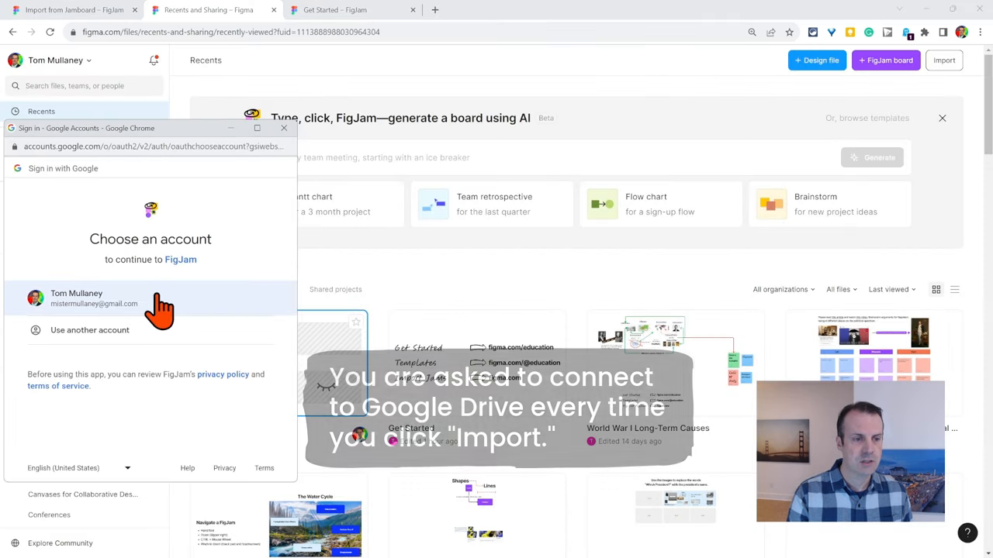
{"action": "left_click", "coordinate": [76, 298]}
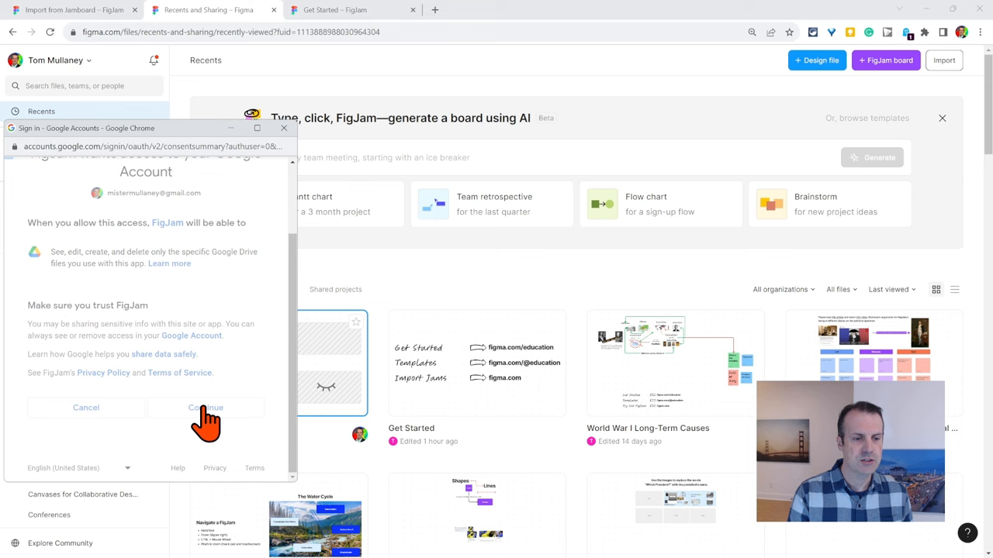
{"action": "left_click", "coordinate": [204, 408]}
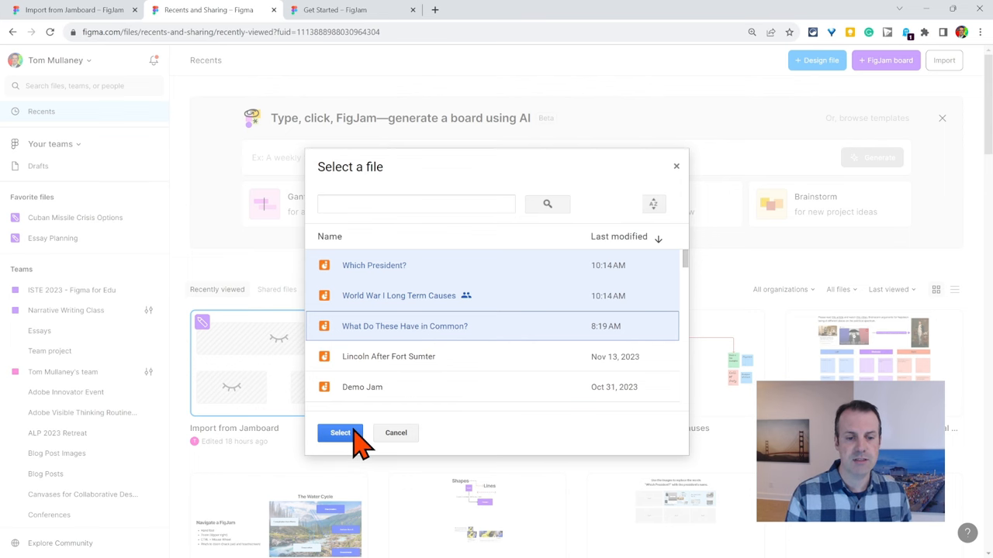
Import the three selected Jamboard jams into FigJam.
{"action": "left_click", "coordinate": [340, 433]}
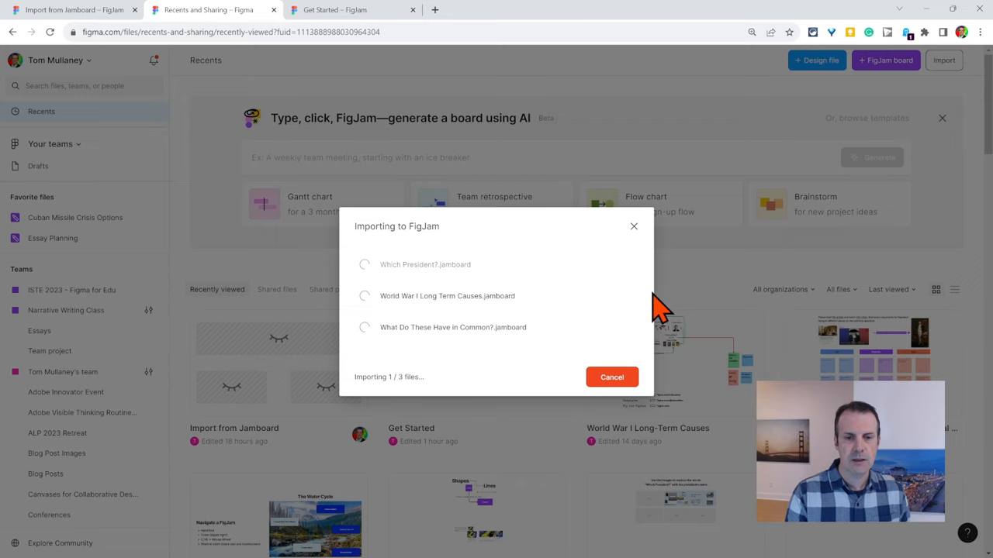
{"action": "mouse_move", "coordinate": [636, 321]}
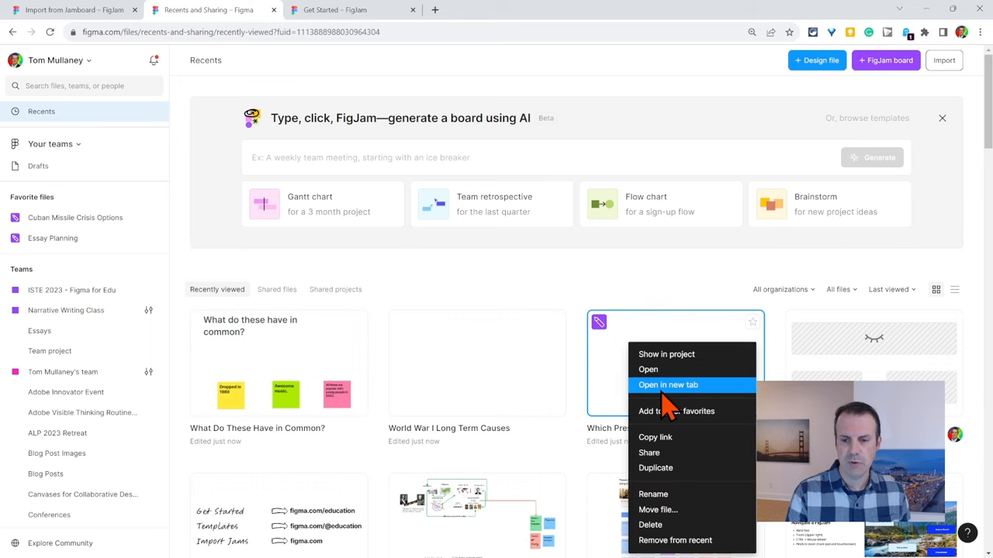
Open the Which President? board in a new tab and zoom in on Frame 6.
{"action": "left_click", "coordinate": [667, 385]}
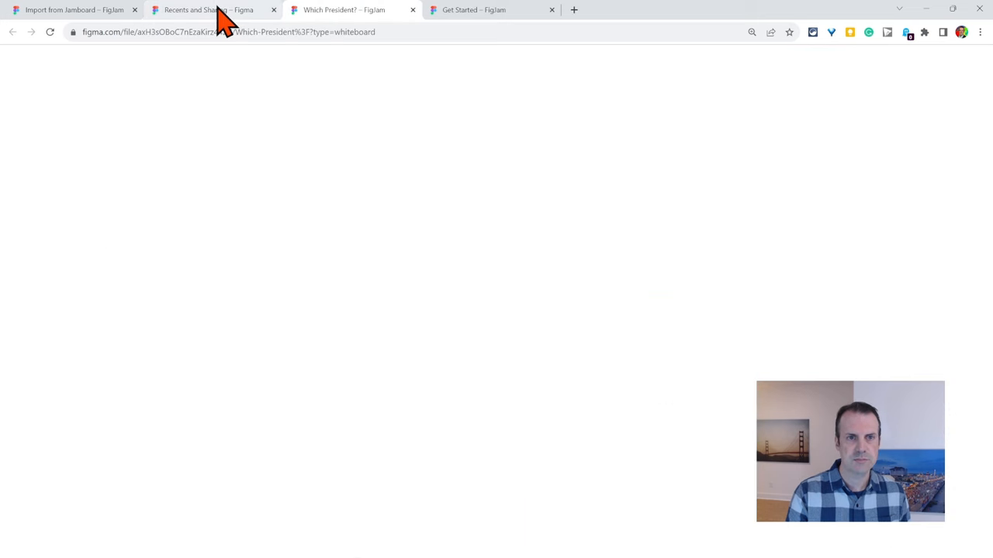
{"action": "left_click", "coordinate": [352, 9]}
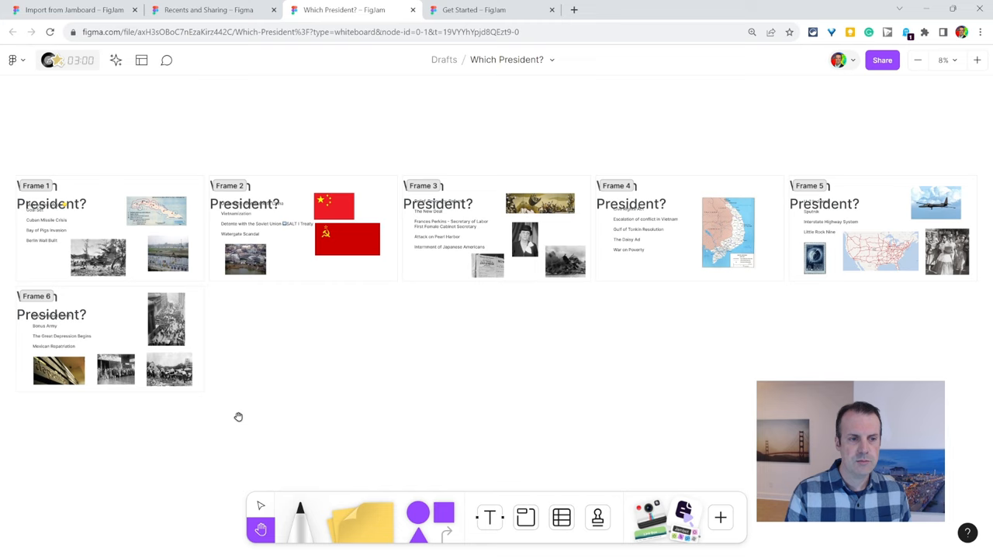
{"action": "left_click_drag", "start_coordinate": [239, 418], "coordinate": [416, 355]}
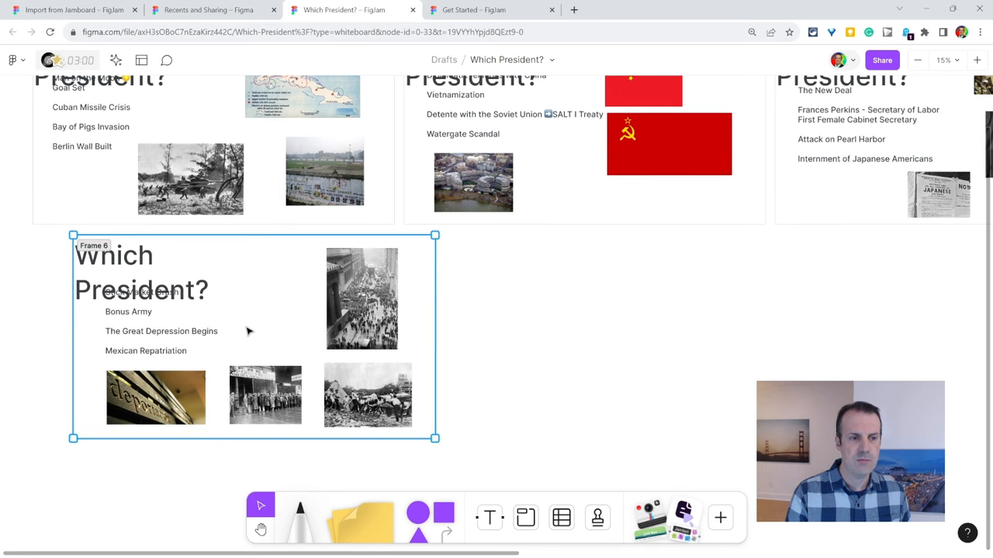
Recolour Frame 6 light blue.
{"action": "left_click", "coordinate": [524, 518]}
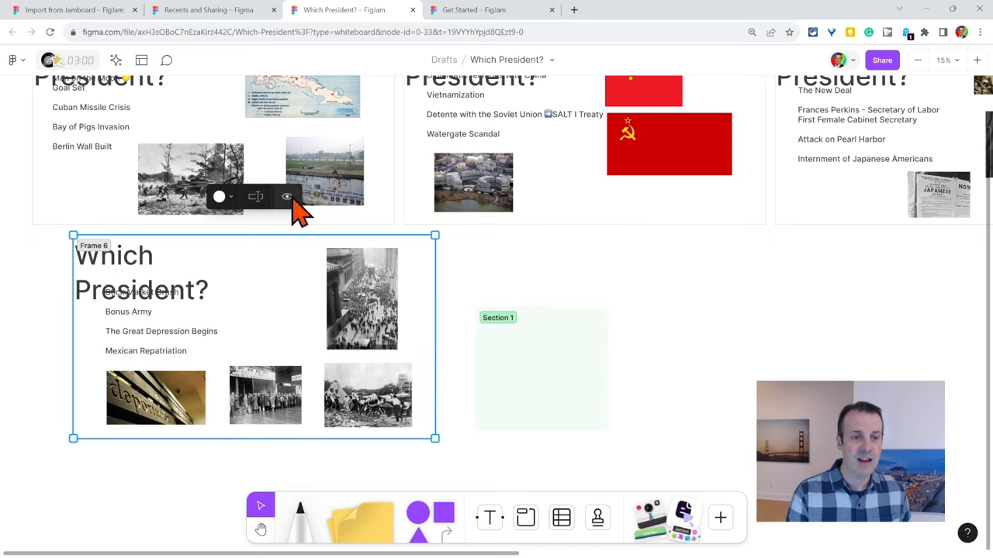
{"action": "mouse_move", "coordinate": [220, 196]}
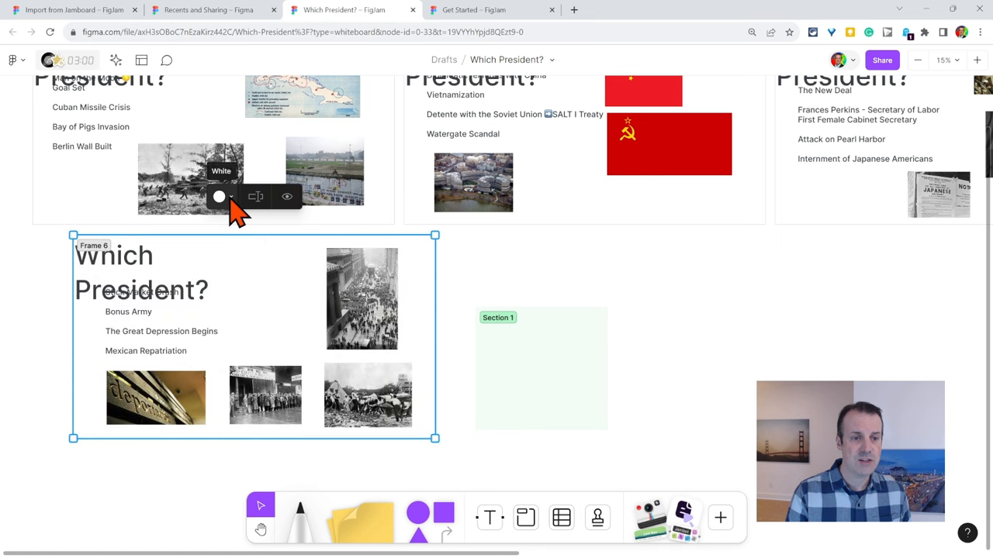
{"action": "left_click", "coordinate": [219, 195]}
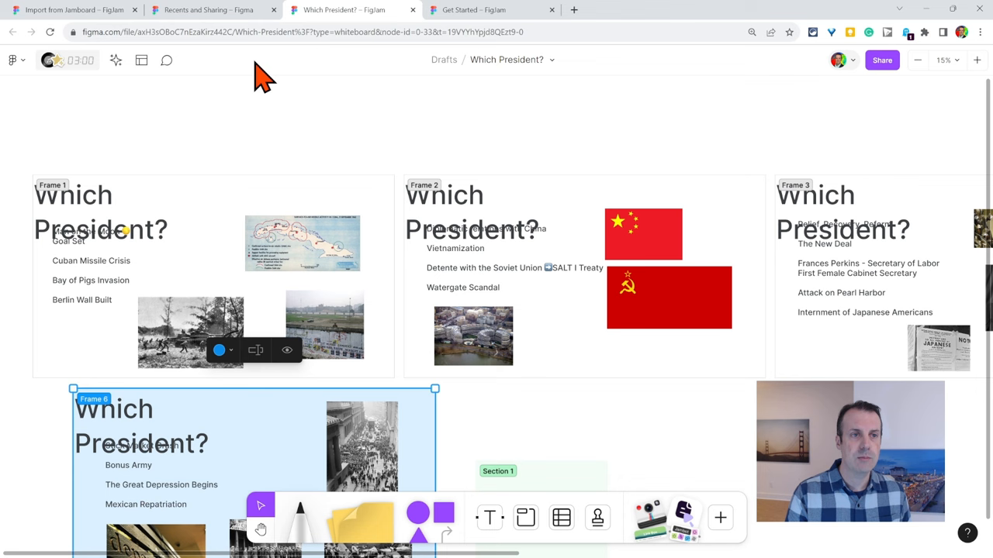
Open the World War I Long Term Causes board from the file browser.
{"action": "left_click", "coordinate": [208, 9]}
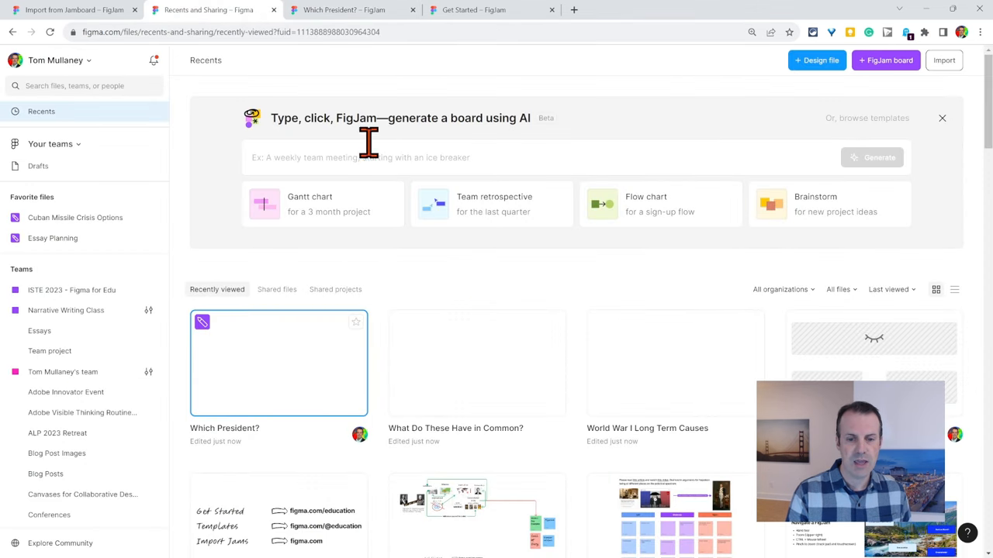
{"action": "right_click", "coordinate": [659, 362]}
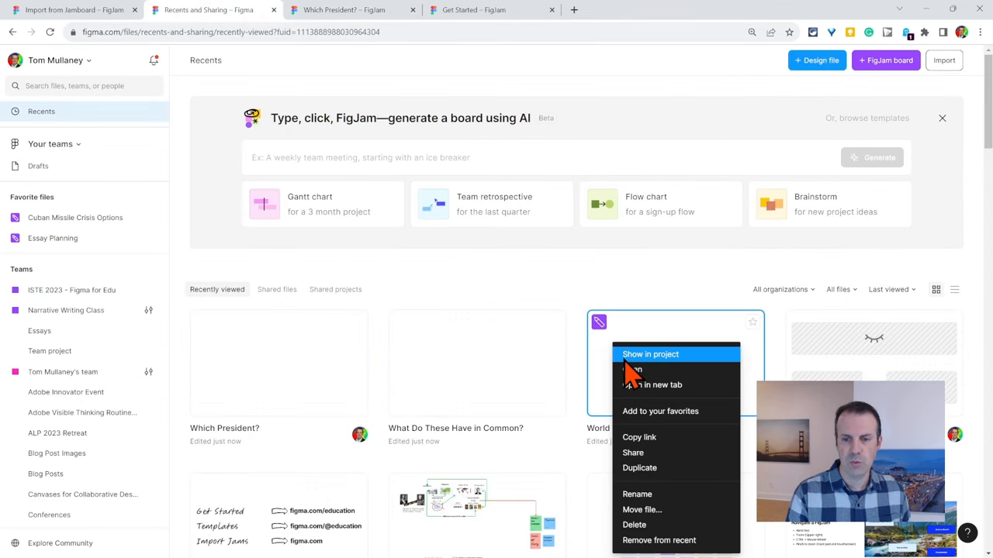
{"action": "left_click", "coordinate": [648, 385]}
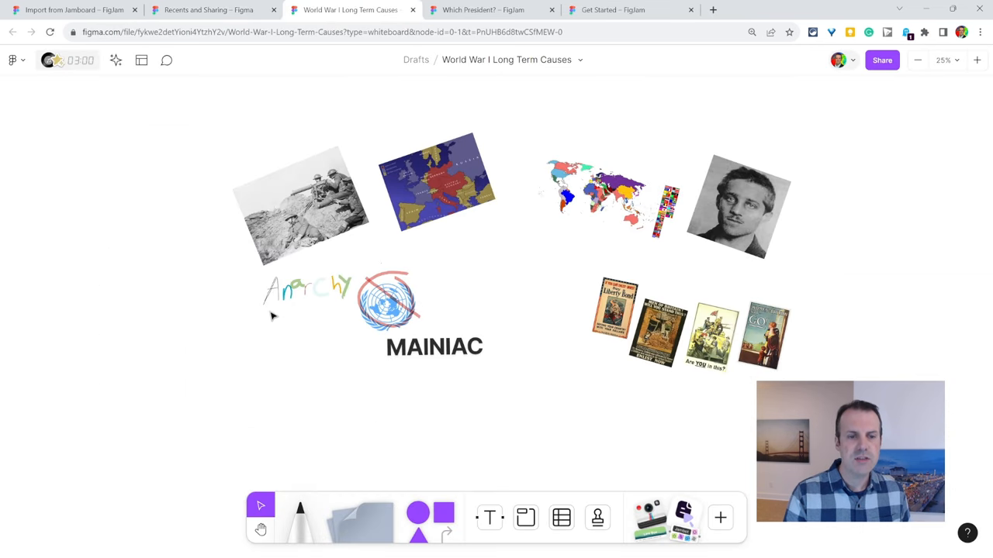
{"action": "mouse_move", "coordinate": [329, 298]}
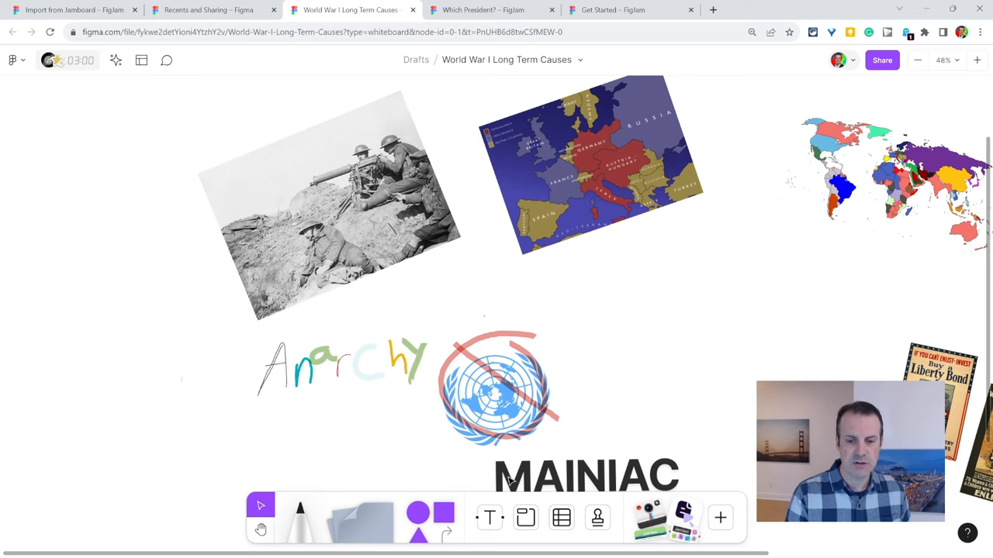
Recolour the hand-drawn Anarchy ink red, then move on to the What Do These Have in Common? board.
{"action": "double_click", "coordinate": [582, 474]}
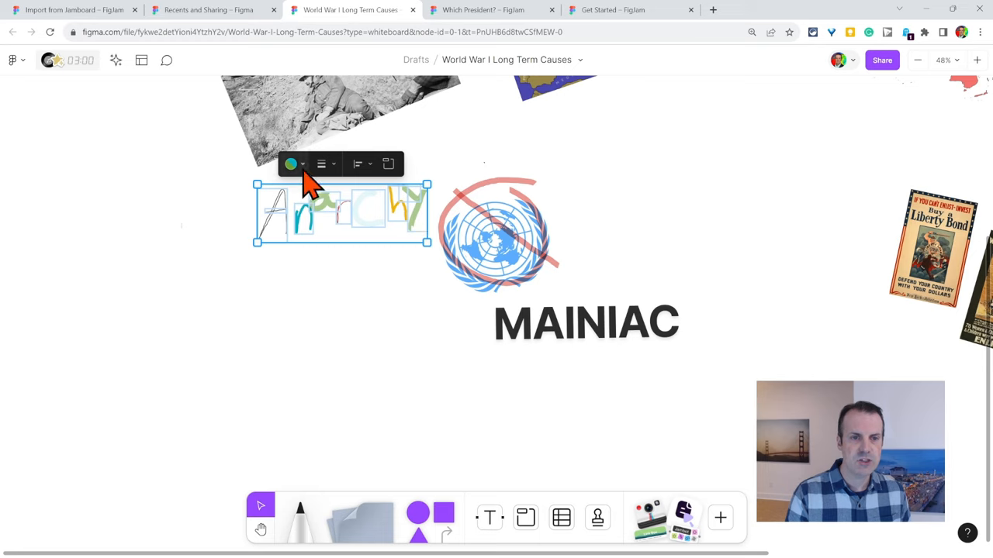
{"action": "left_click", "coordinate": [291, 164]}
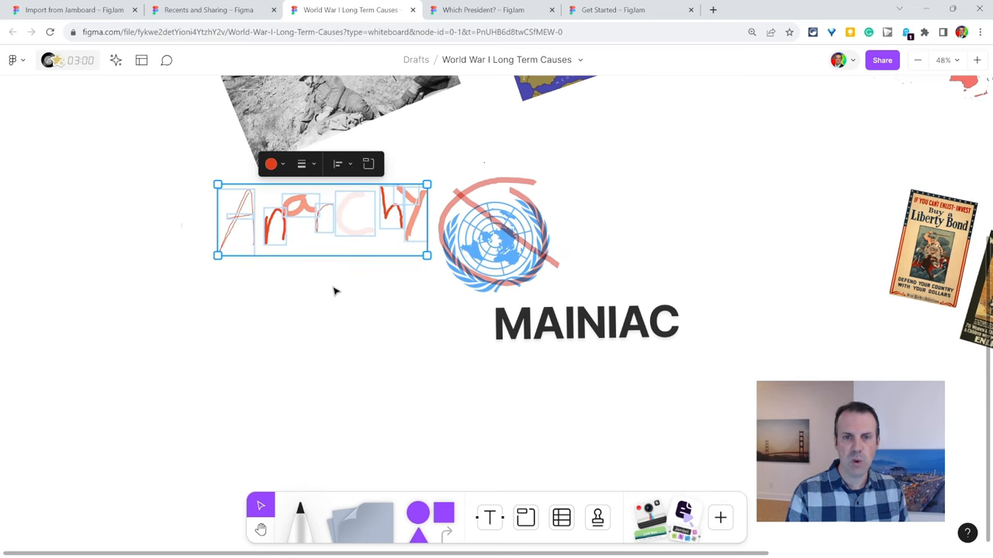
{"action": "scroll", "scroll_direction": "down", "scroll_amount": 3}
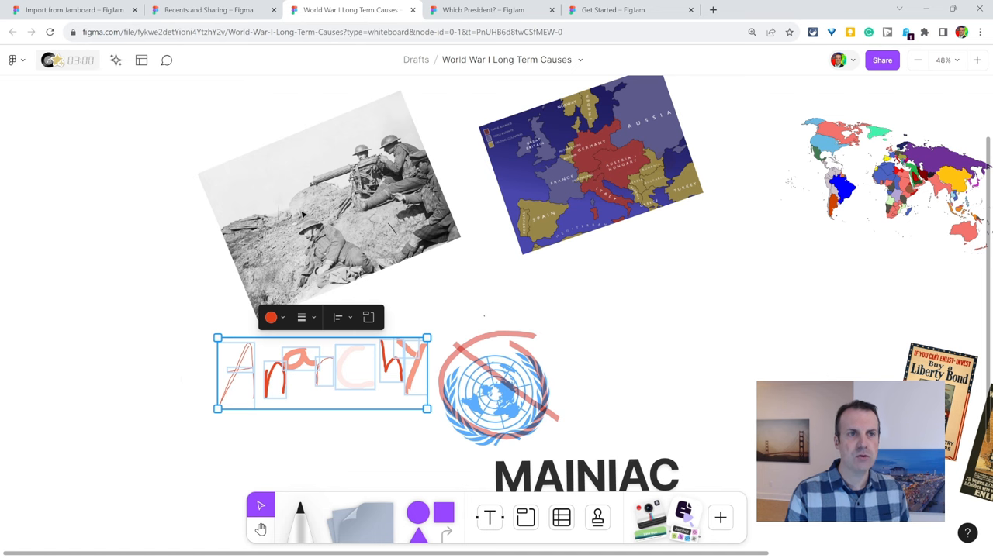
{"action": "left_click", "coordinate": [206, 10]}
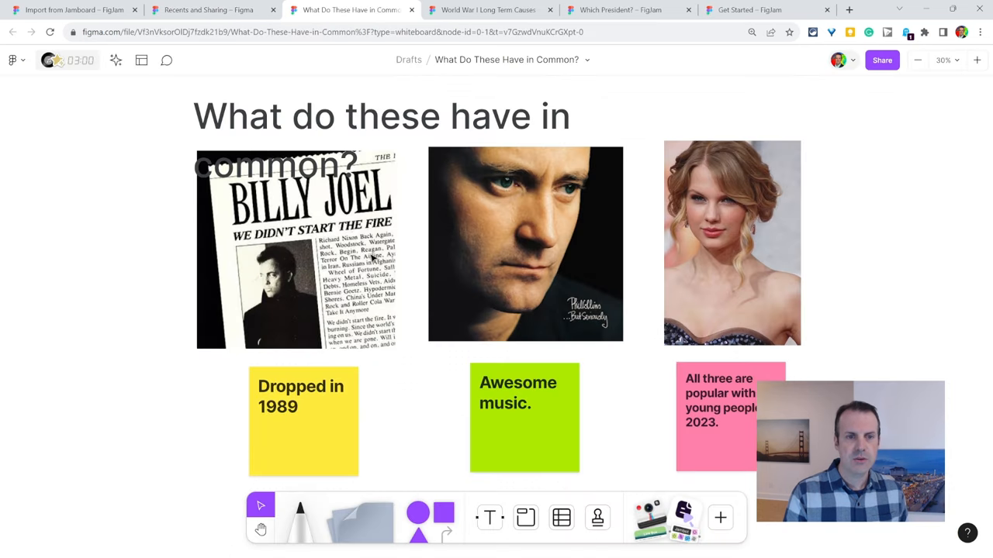
Widen the board title and crop the right portrait photo to a circle.
{"action": "left_click", "coordinate": [380, 116]}
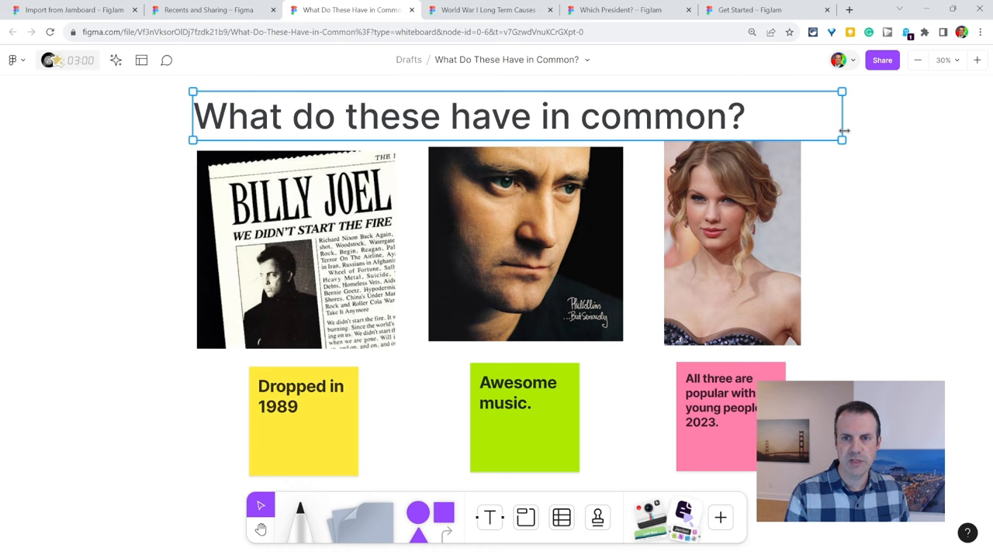
{"action": "left_click", "coordinate": [524, 251]}
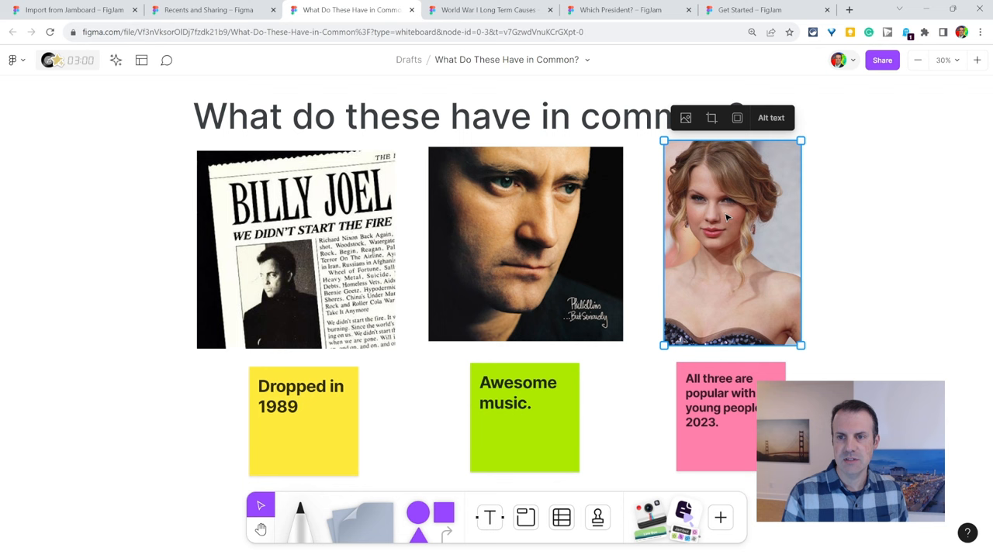
{"action": "mouse_move", "coordinate": [770, 118]}
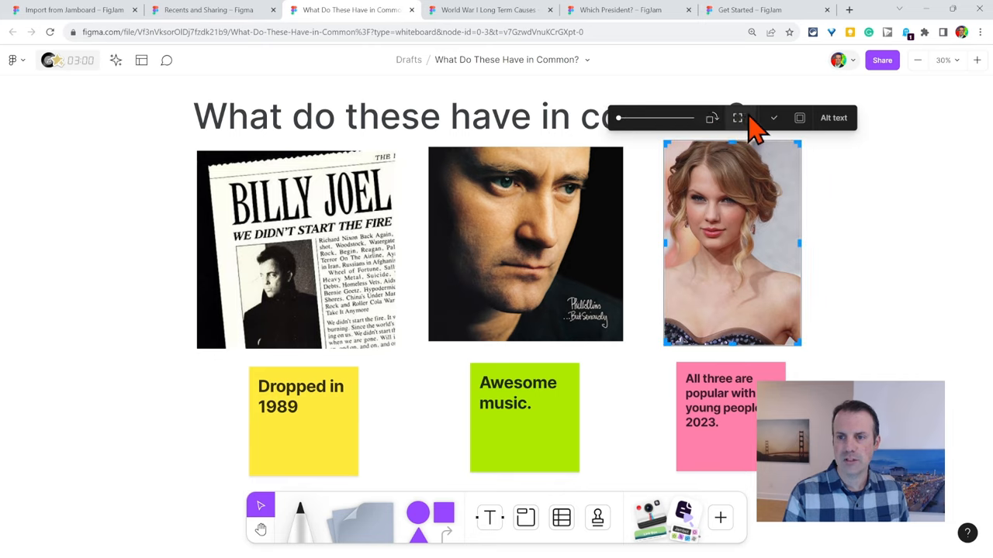
{"action": "left_click", "coordinate": [750, 118]}
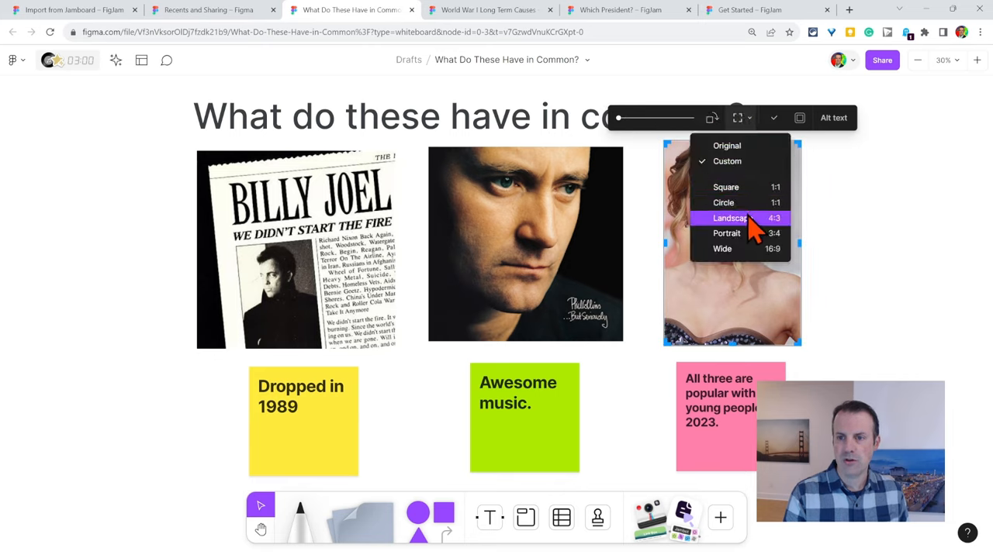
{"action": "left_click", "coordinate": [722, 202]}
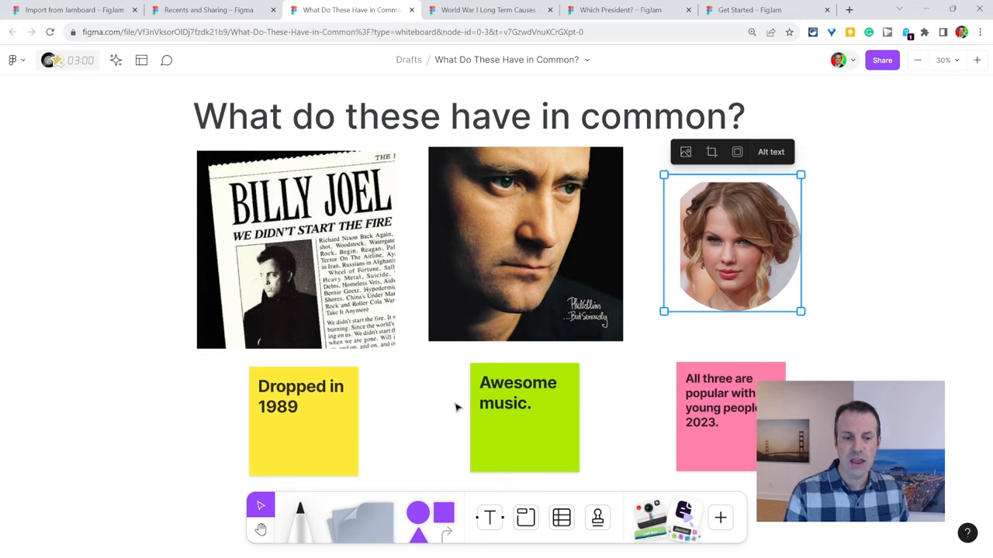
{"action": "double_click", "coordinate": [276, 407]}
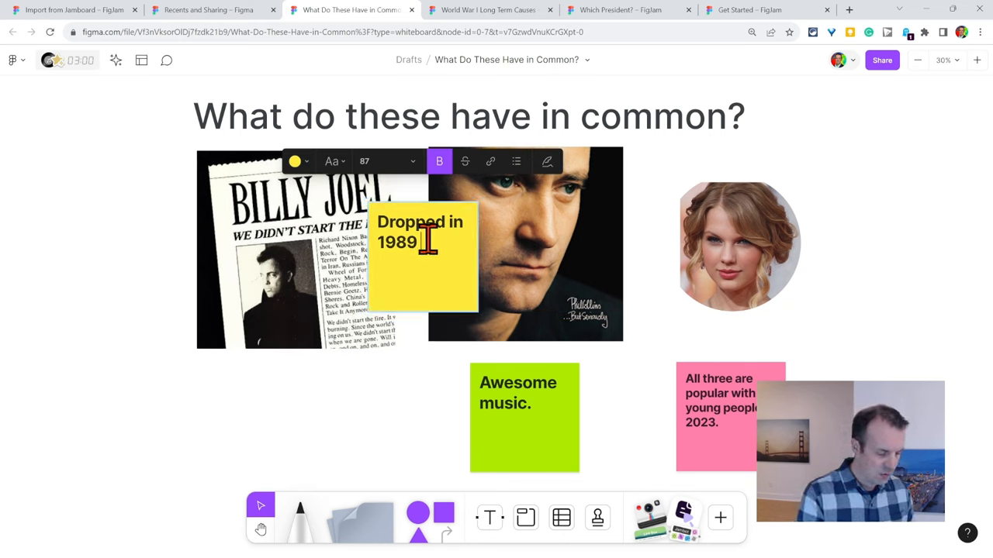
Extend the yellow sticky to 'Dropped in 1989 what a year!!!' and show its author.
{"action": "type", "text": "what a year!!!"}
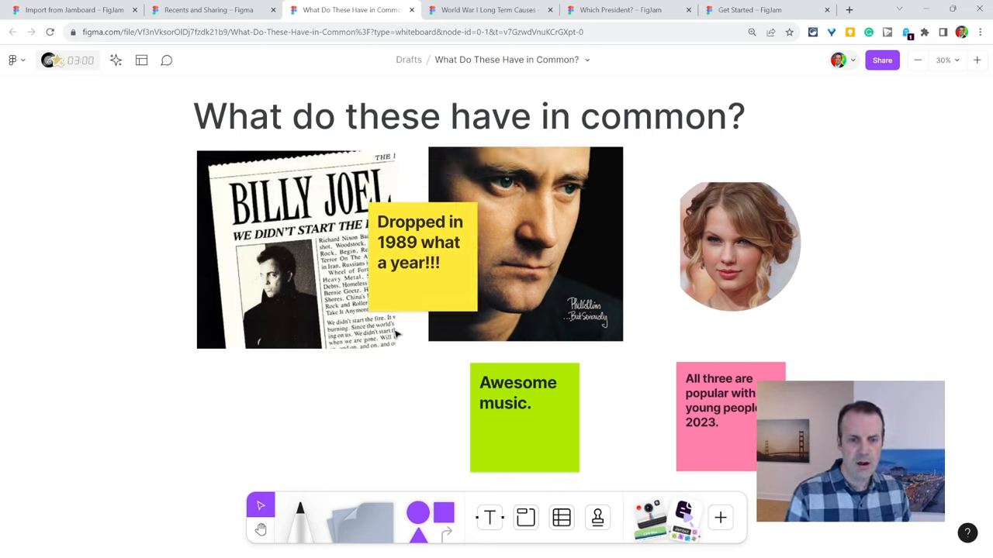
{"action": "left_click", "coordinate": [419, 248]}
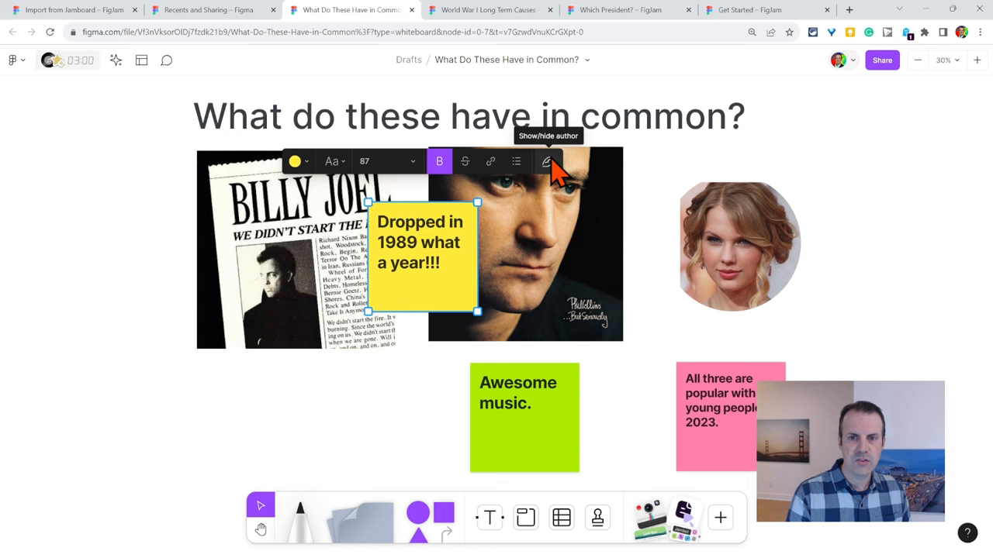
{"action": "left_click", "coordinate": [549, 161]}
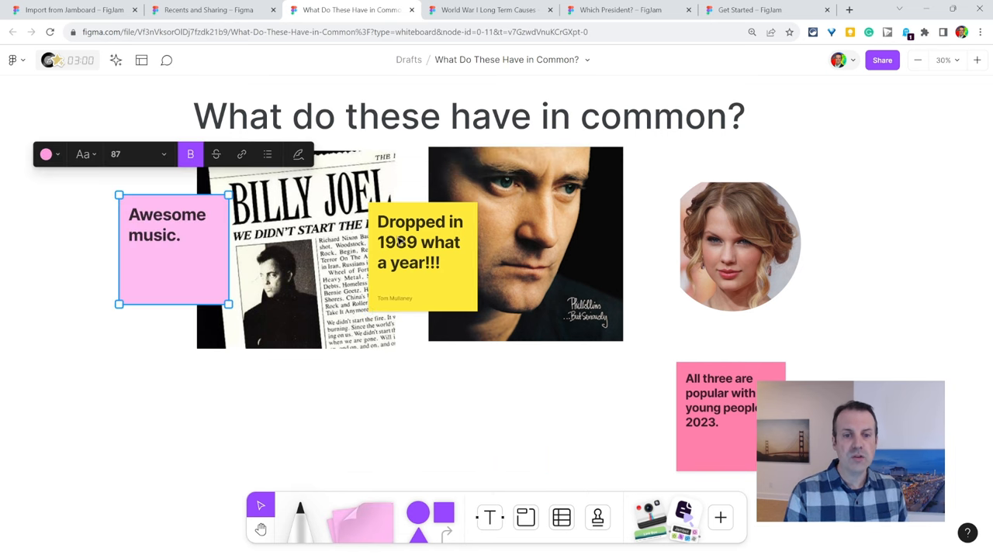
{"action": "mouse_move", "coordinate": [518, 158]}
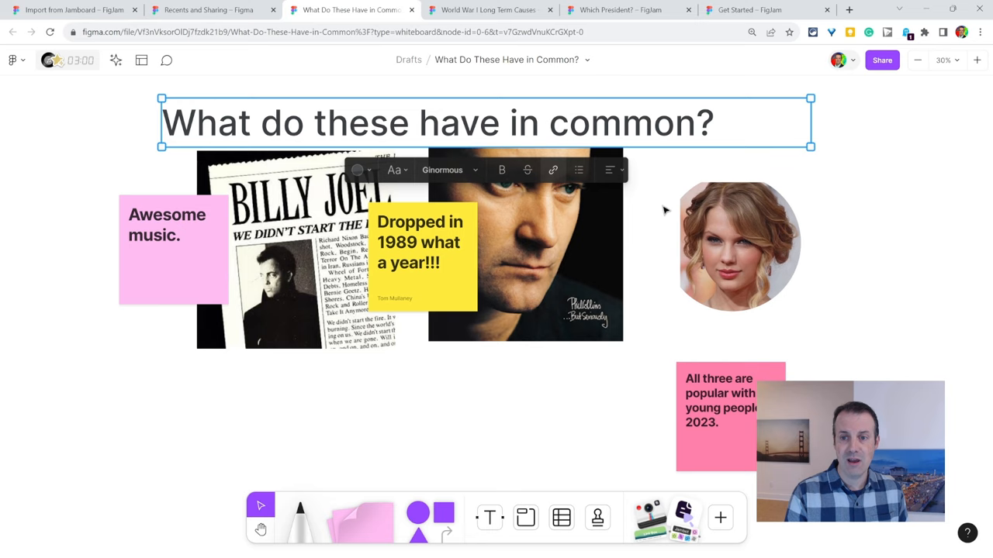
Move the Dropped in 1989 sticky note lower beneath the circular portrait.
{"action": "left_click", "coordinate": [734, 245]}
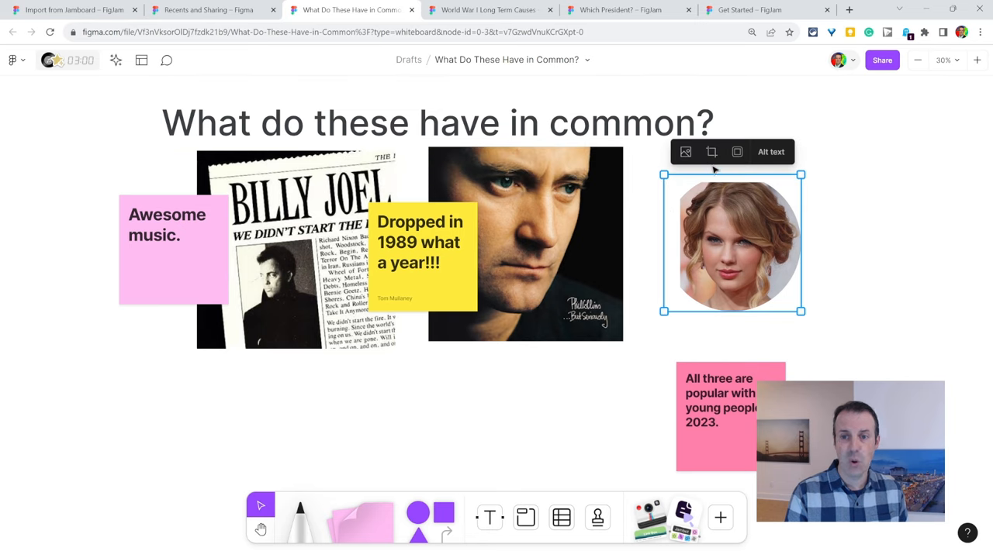
{"action": "mouse_move", "coordinate": [481, 260]}
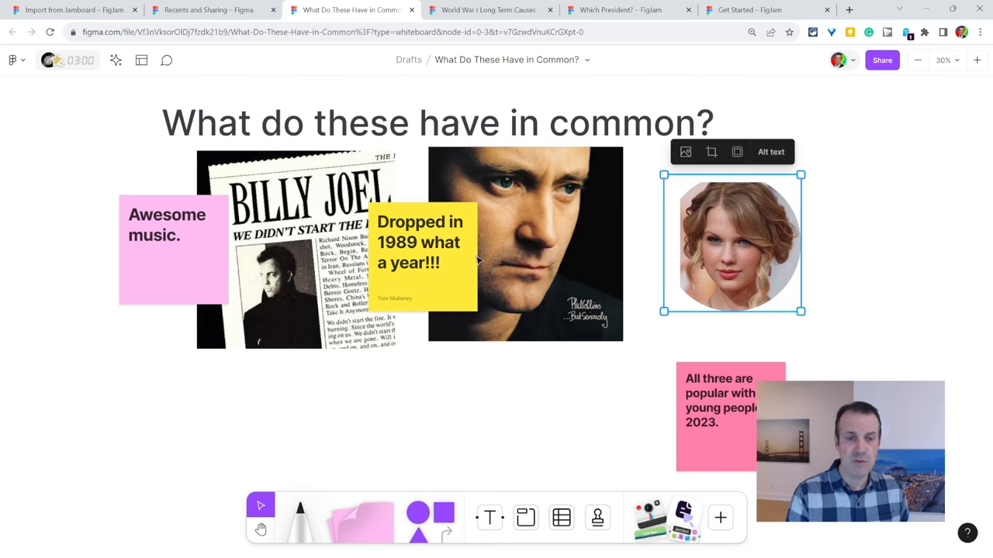
{"action": "left_click_drag", "start_coordinate": [419, 240], "coordinate": [416, 372]}
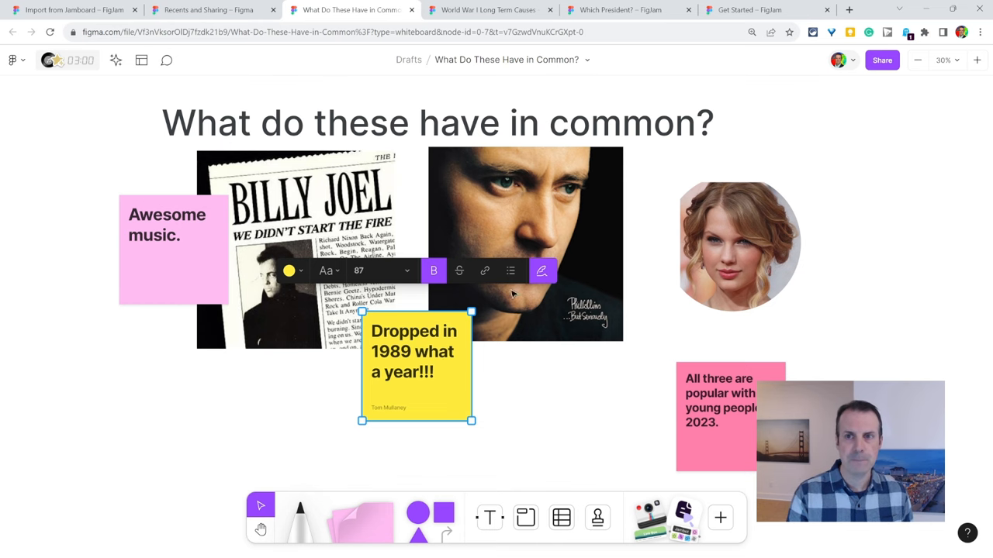
Open the Get Started board listing Get Started, Templates and Import Jams links.
{"action": "left_click", "coordinate": [760, 9]}
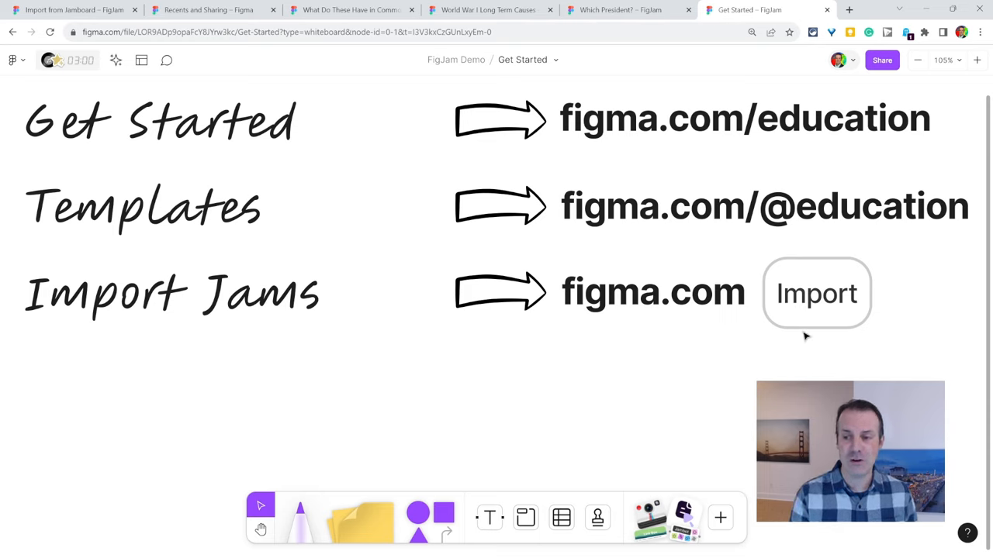
{"action": "mouse_move", "coordinate": [685, 410]}
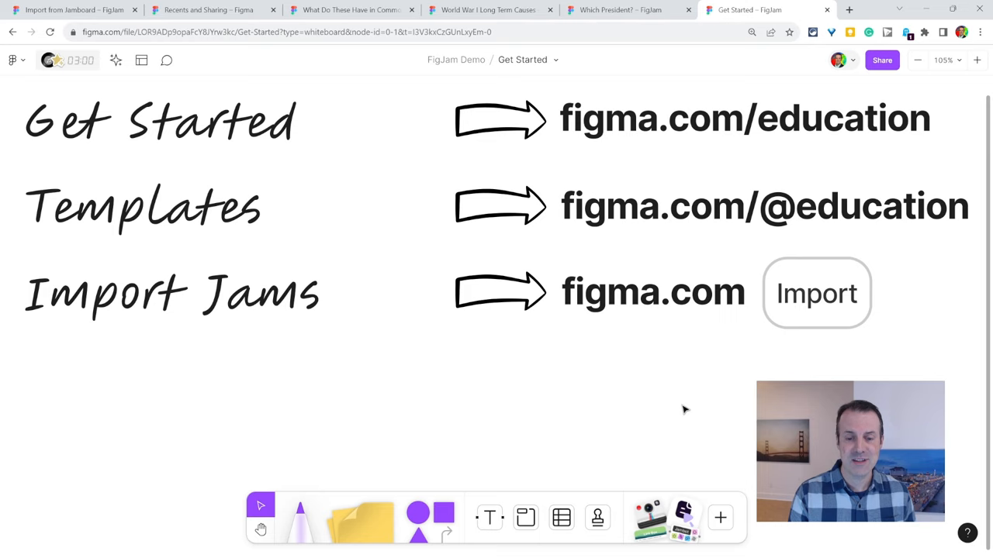